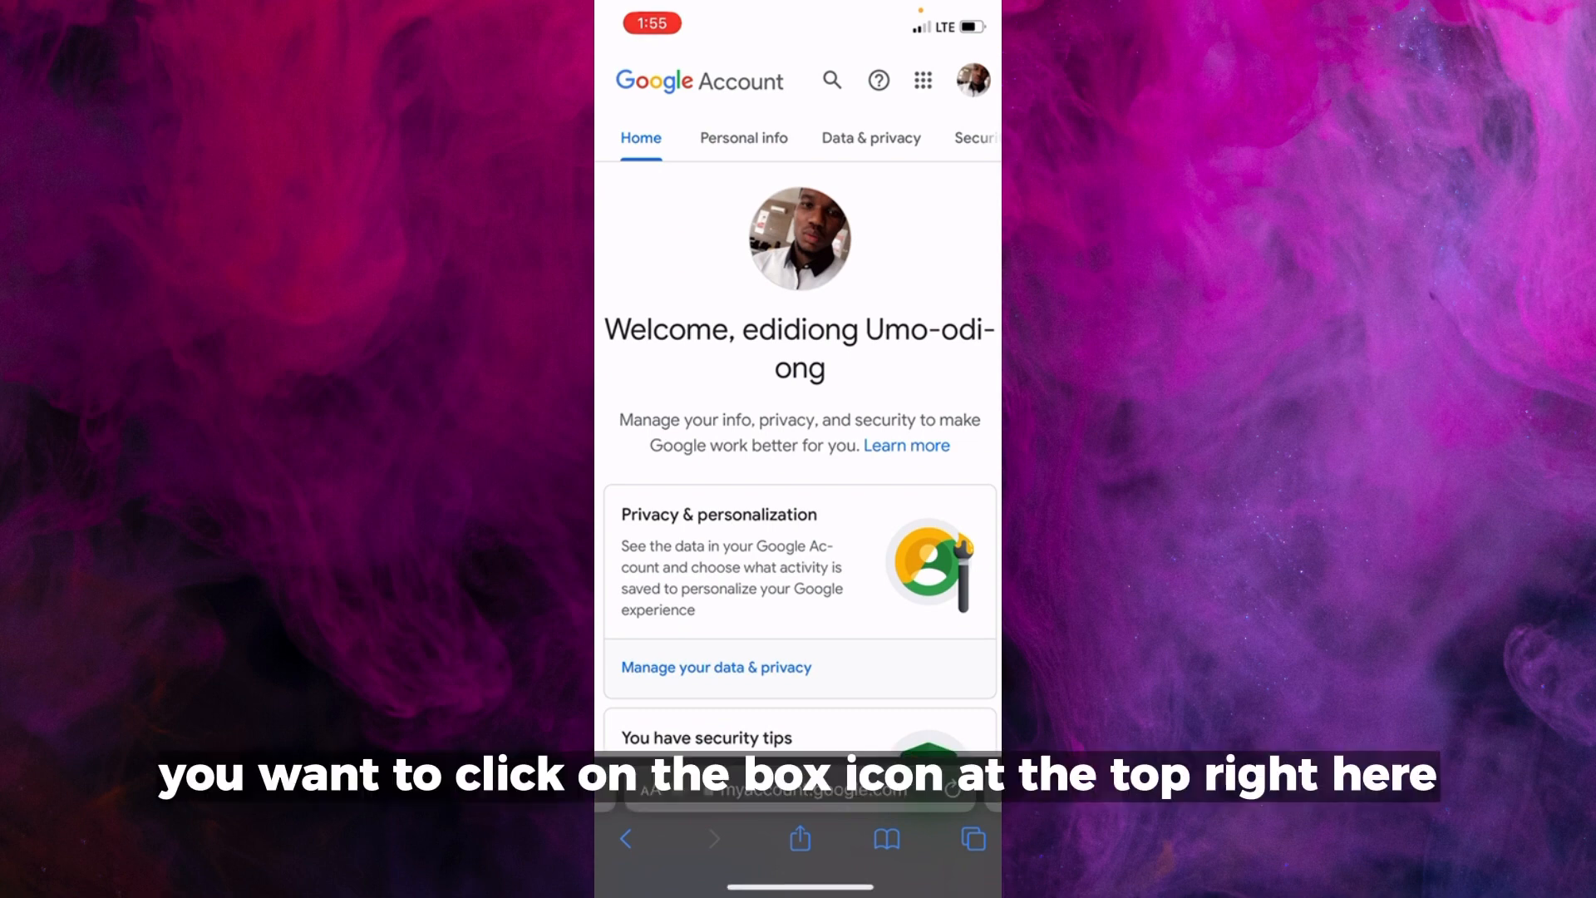
Open the Google apps grid from the Google Account page.
left_click(922, 81)
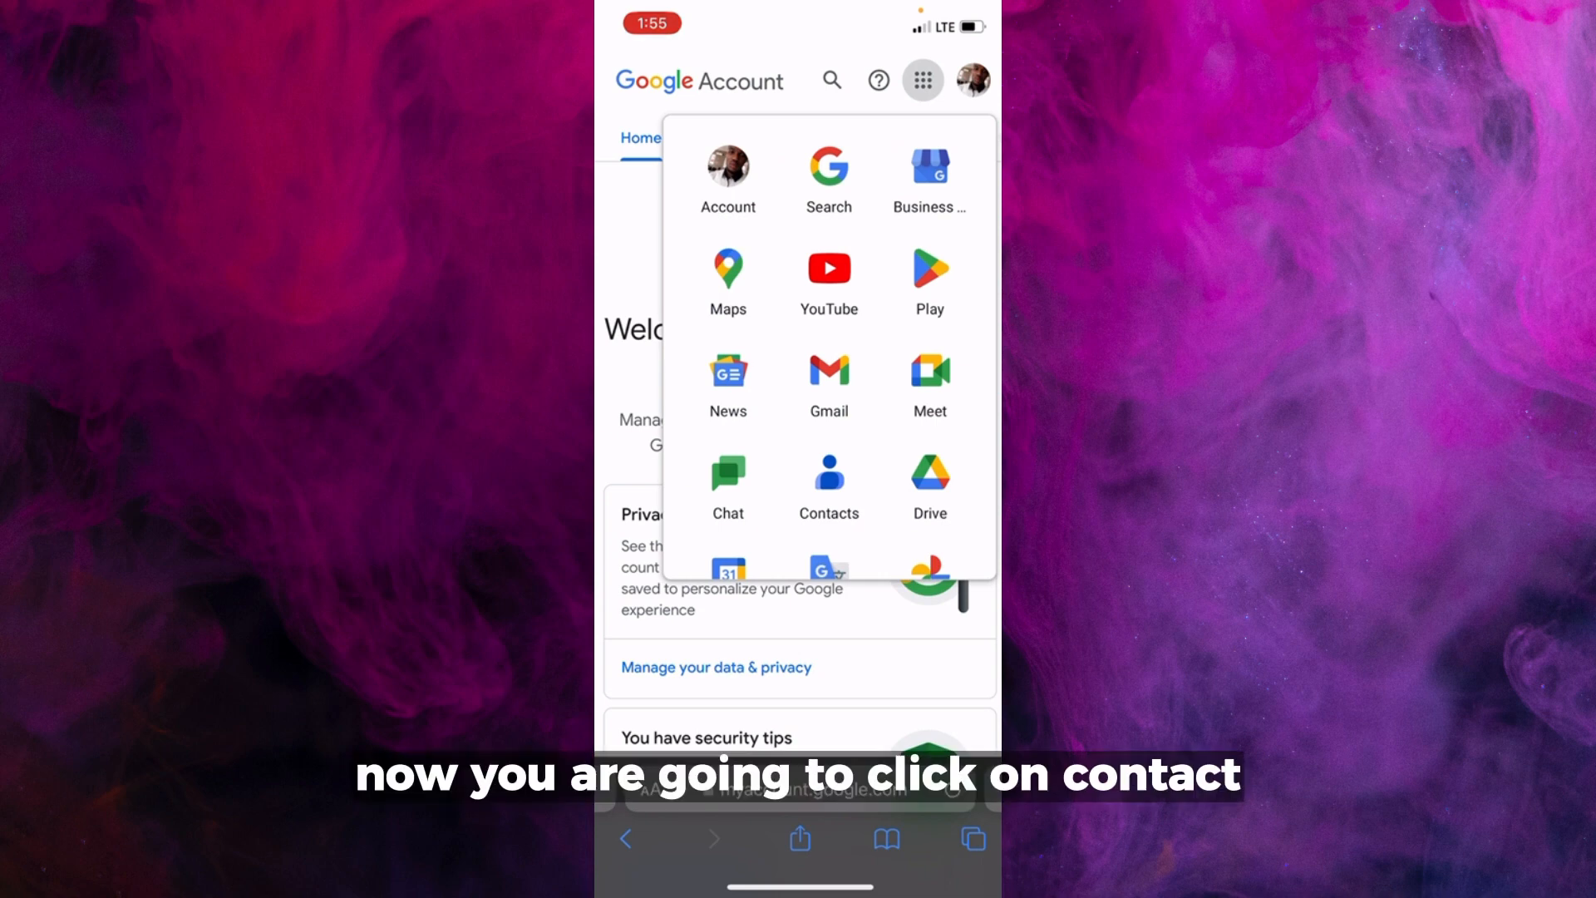
Launch Google Contacts from the apps grid to see all 2,247 contacts.
left_click(829, 479)
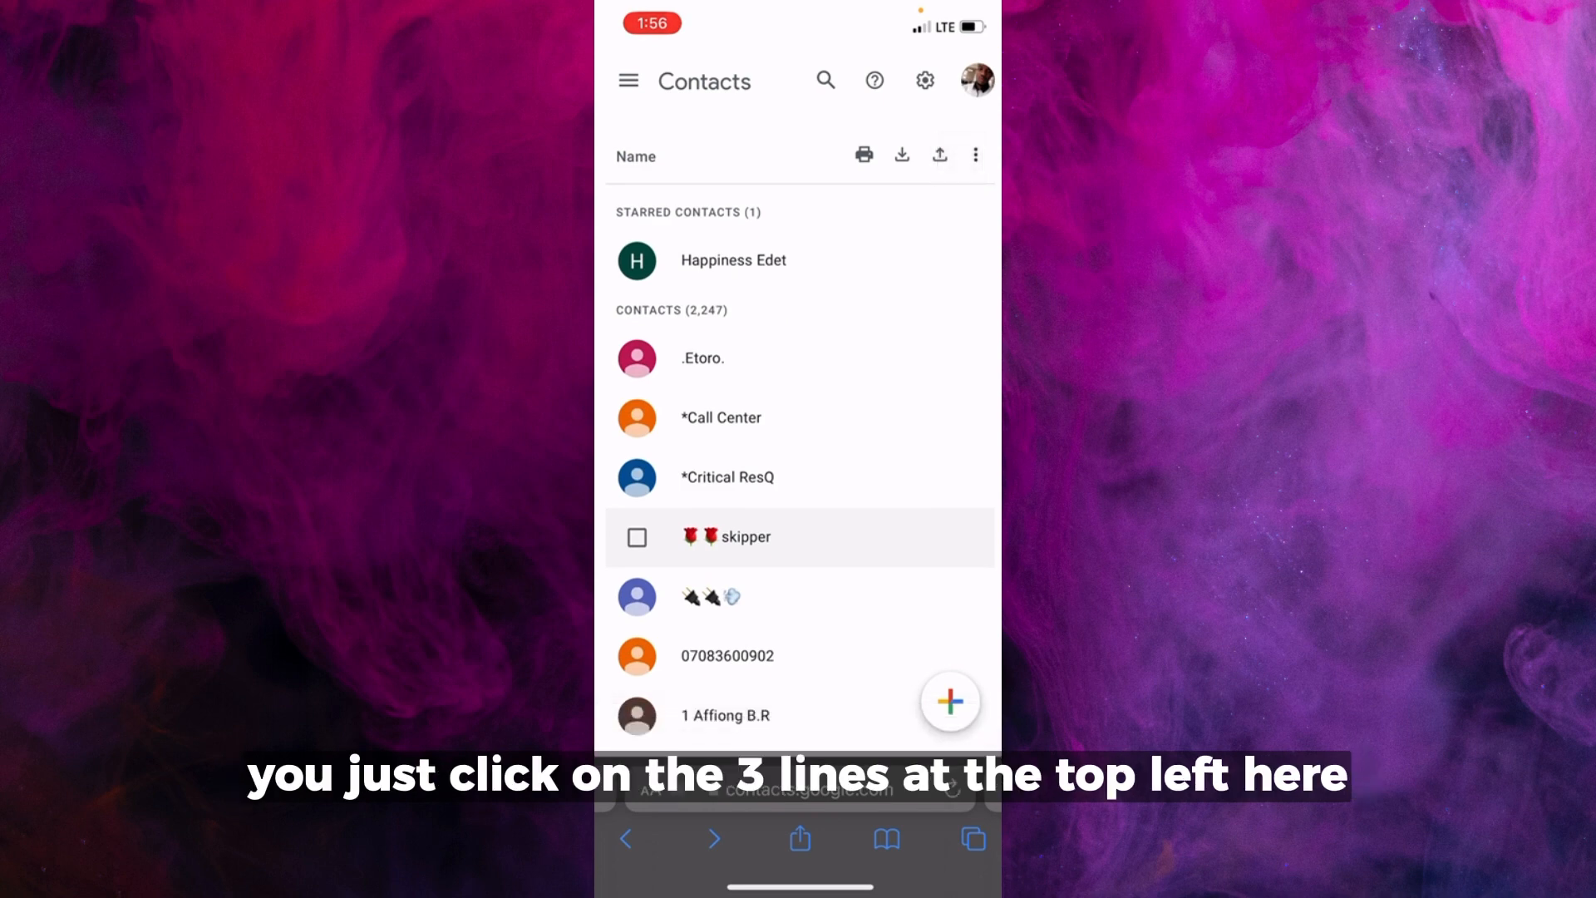
Go to Trash under Fix & manage via the side menu.
left_click(629, 81)
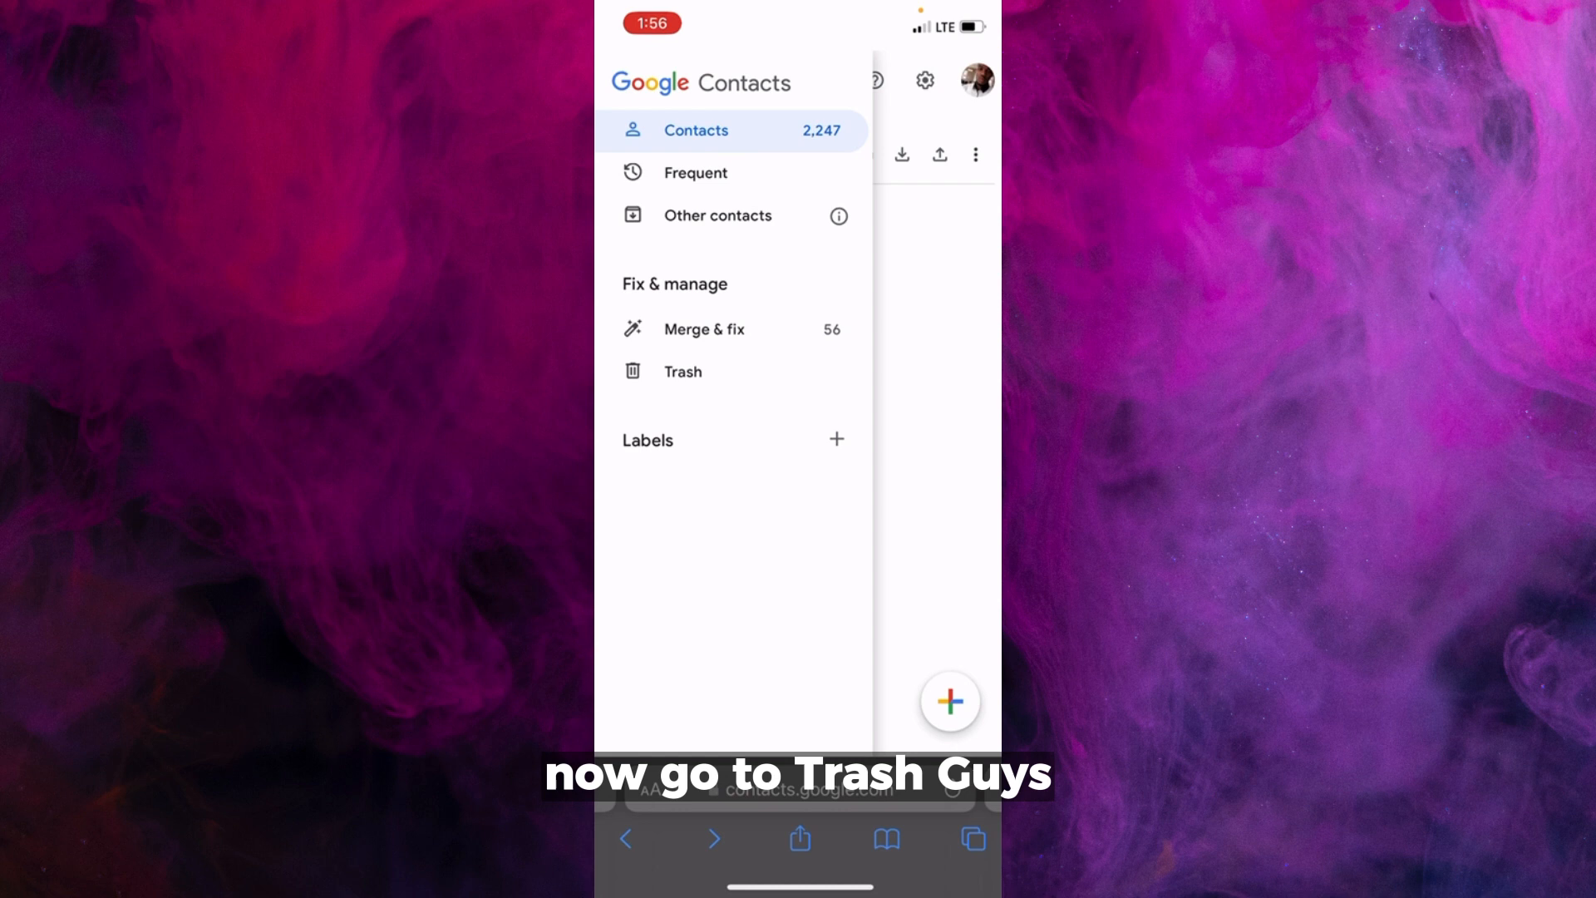
left_click(682, 370)
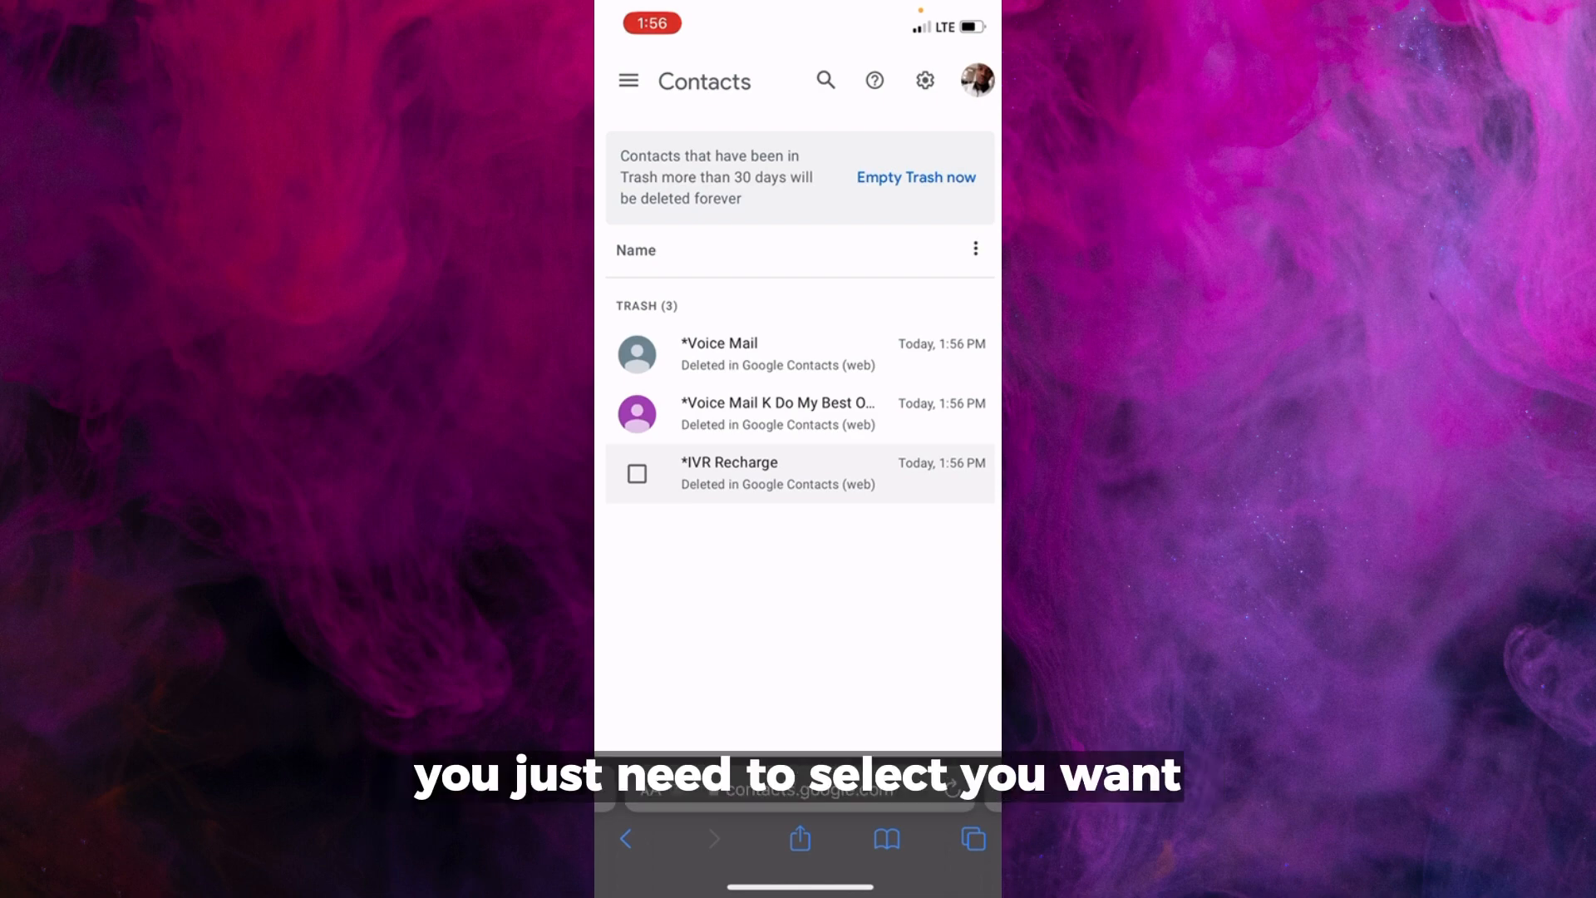
Select all three contacts in Trash and recover them.
left_click(636, 473)
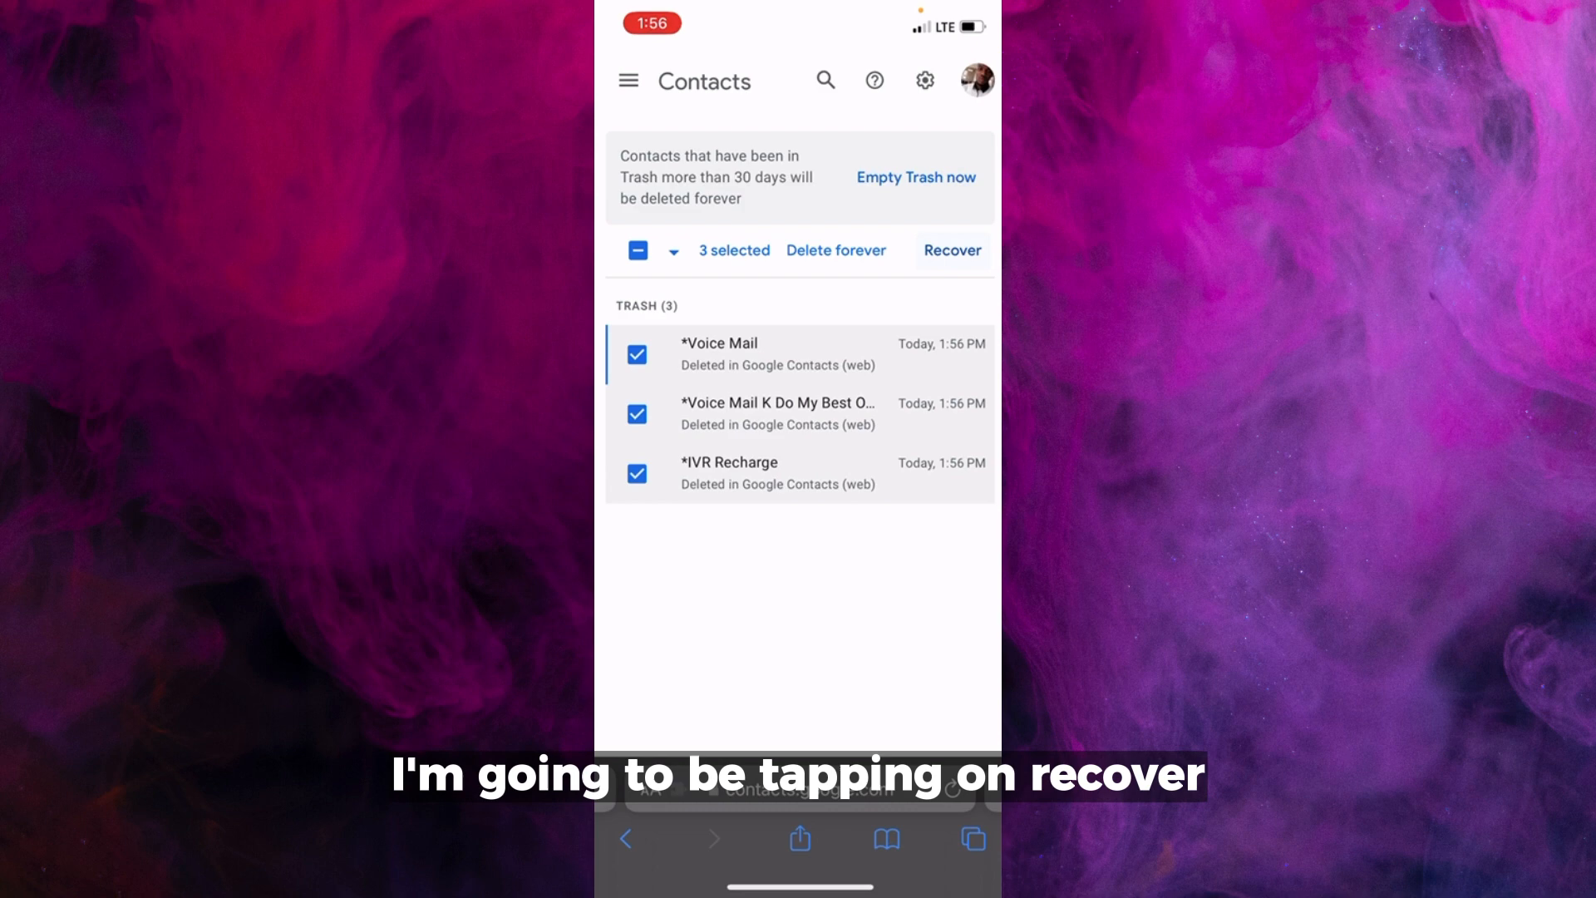
left_click(951, 250)
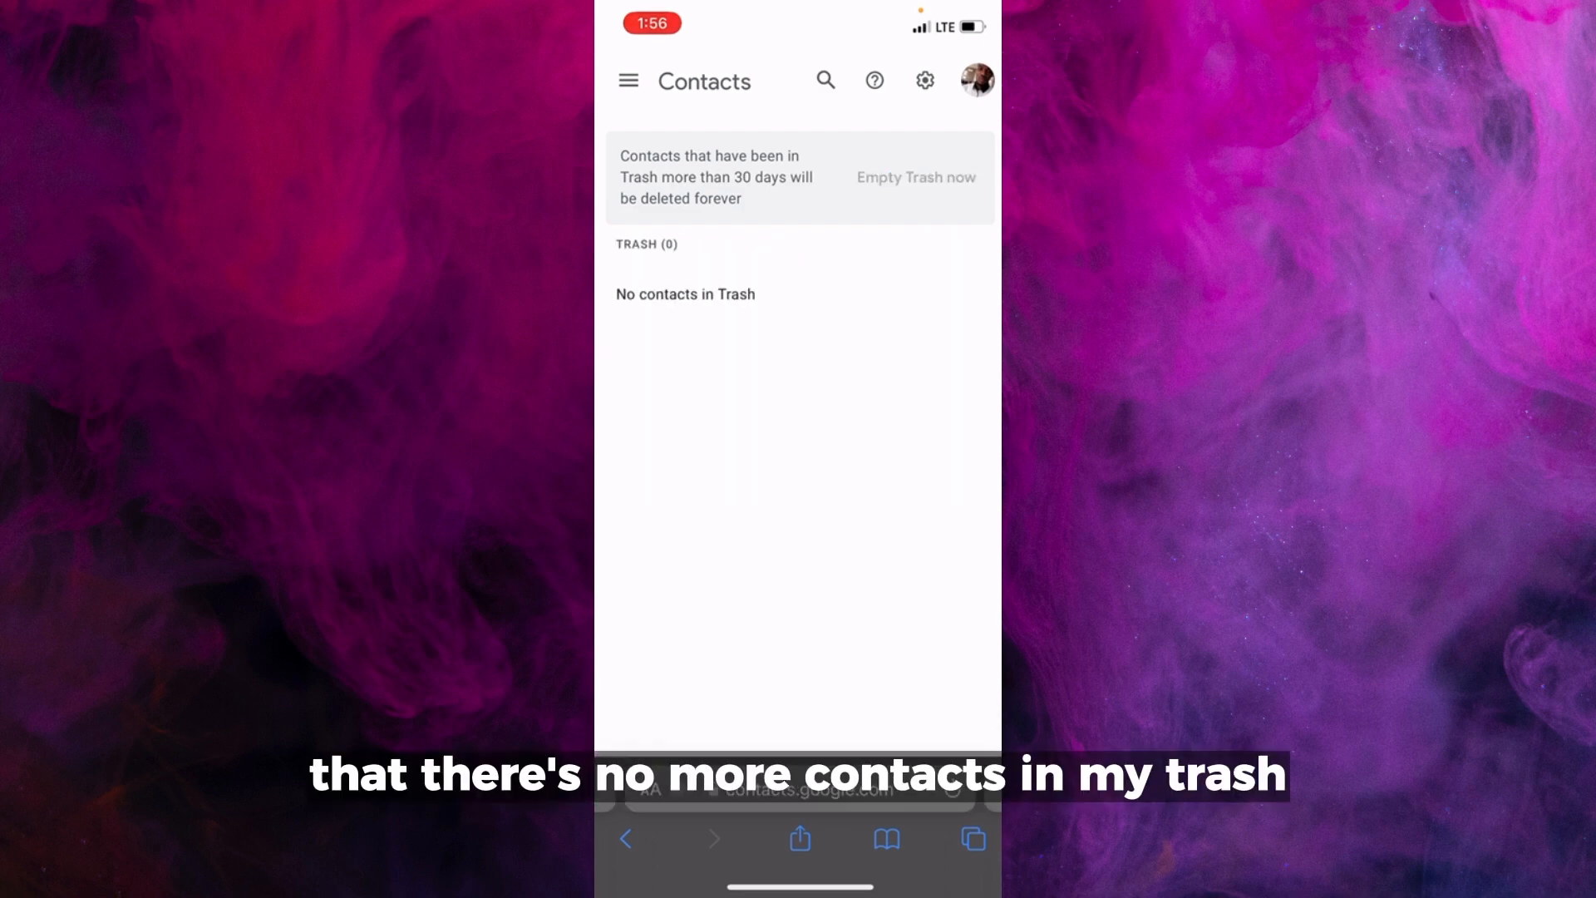